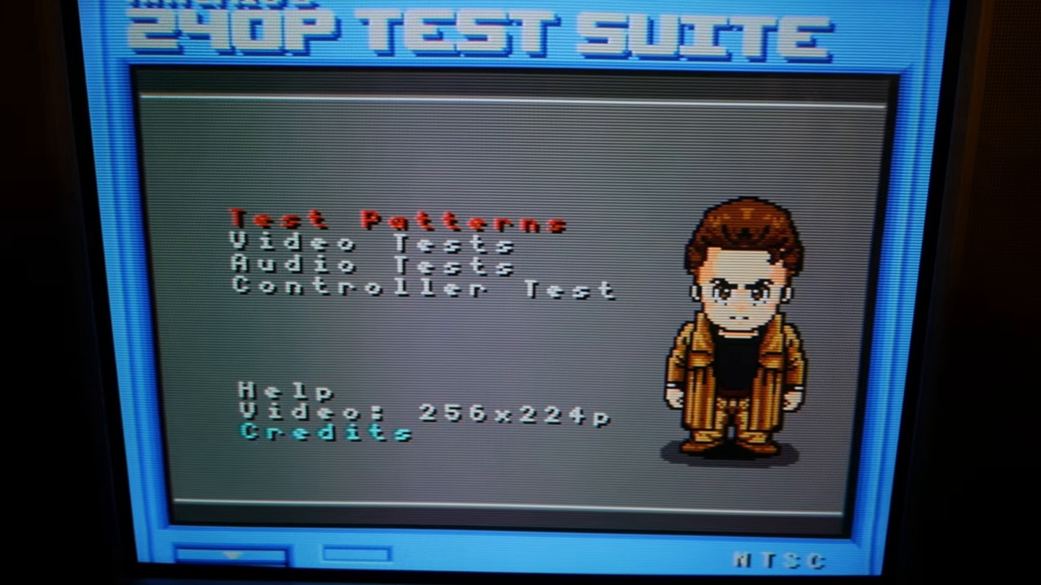
key("Down")
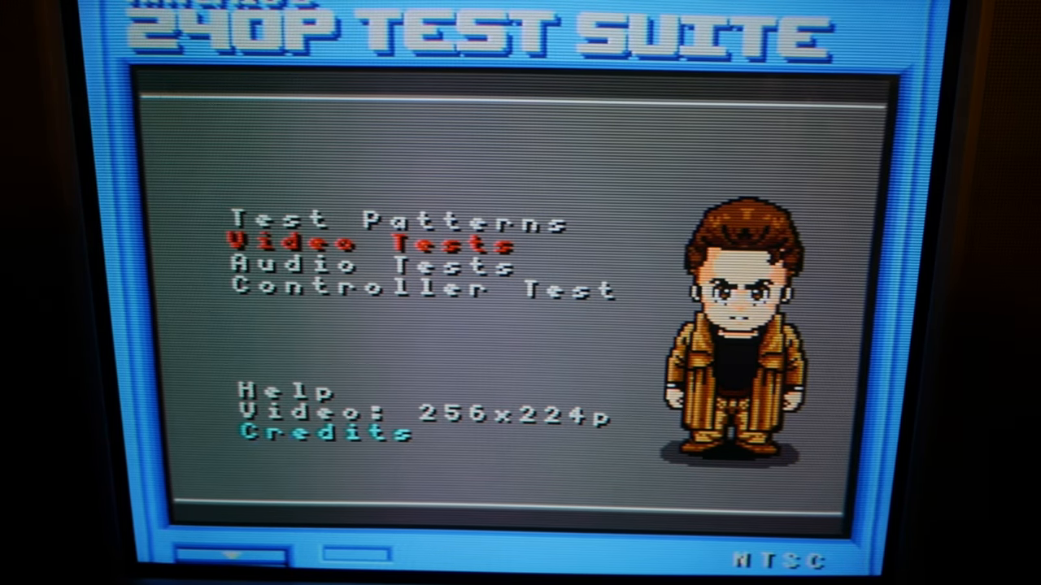
key("Up")
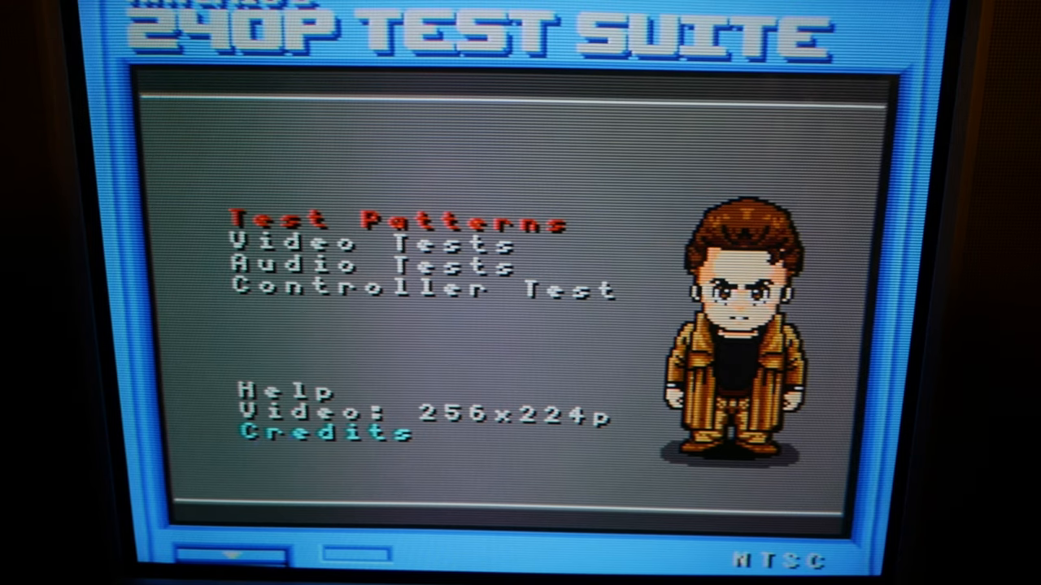